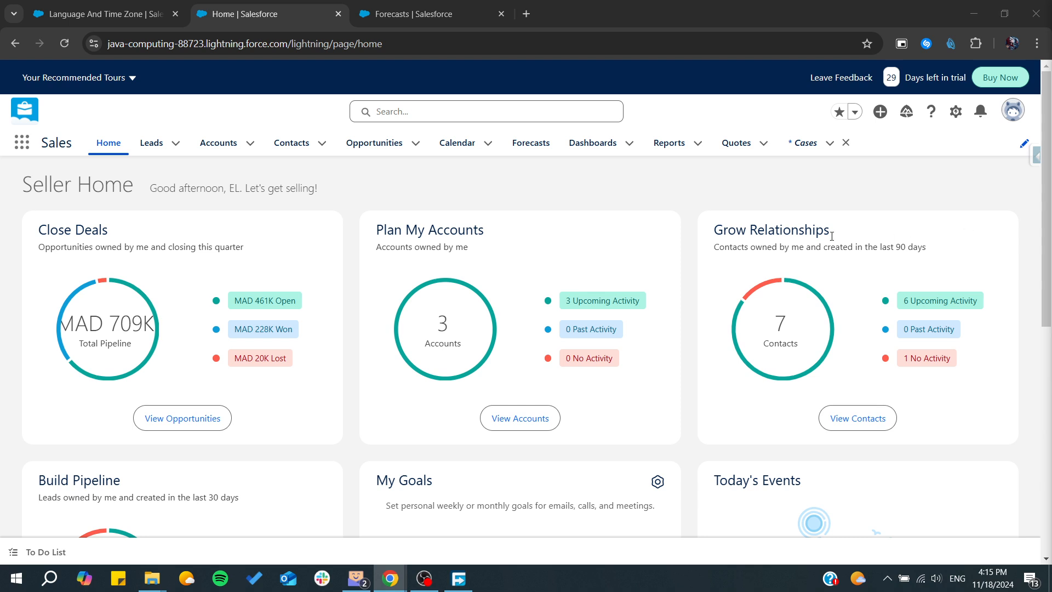
Go to the Cases list by searching 'cas' in the App Launcher.
left_click(21, 143)
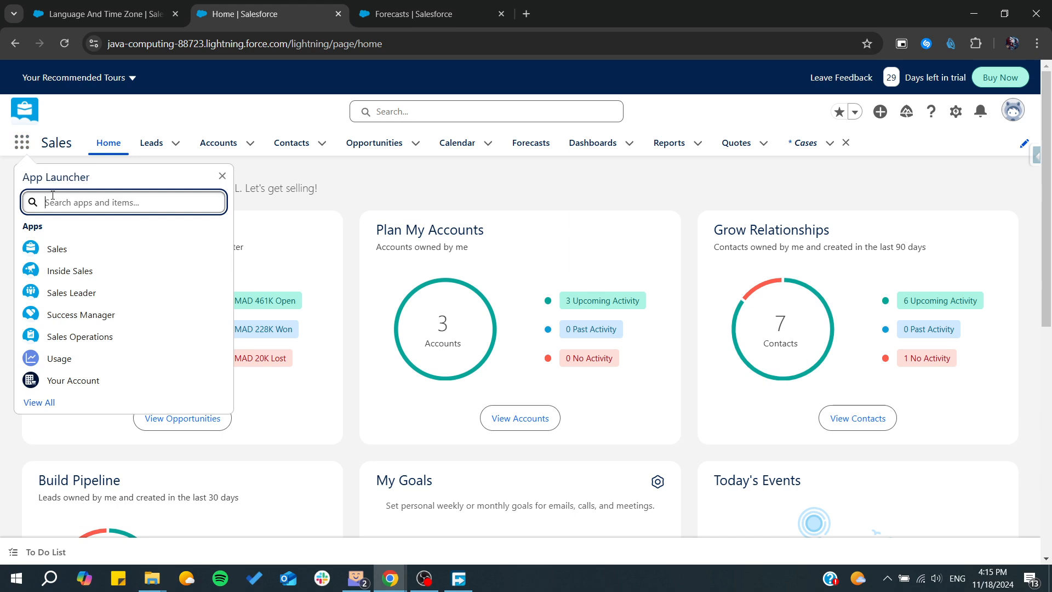
type("cas")
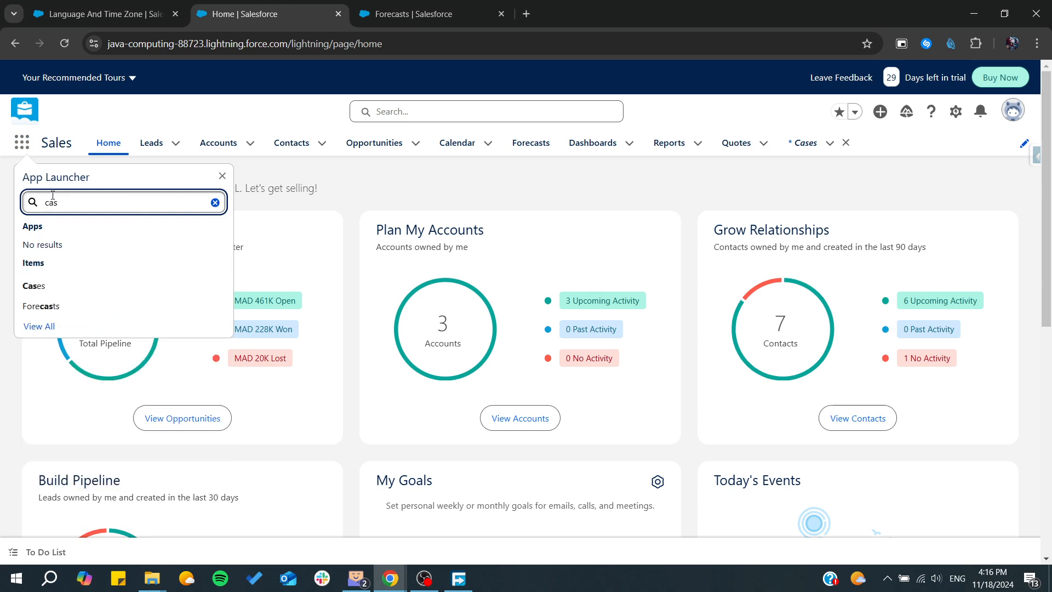
left_click(33, 286)
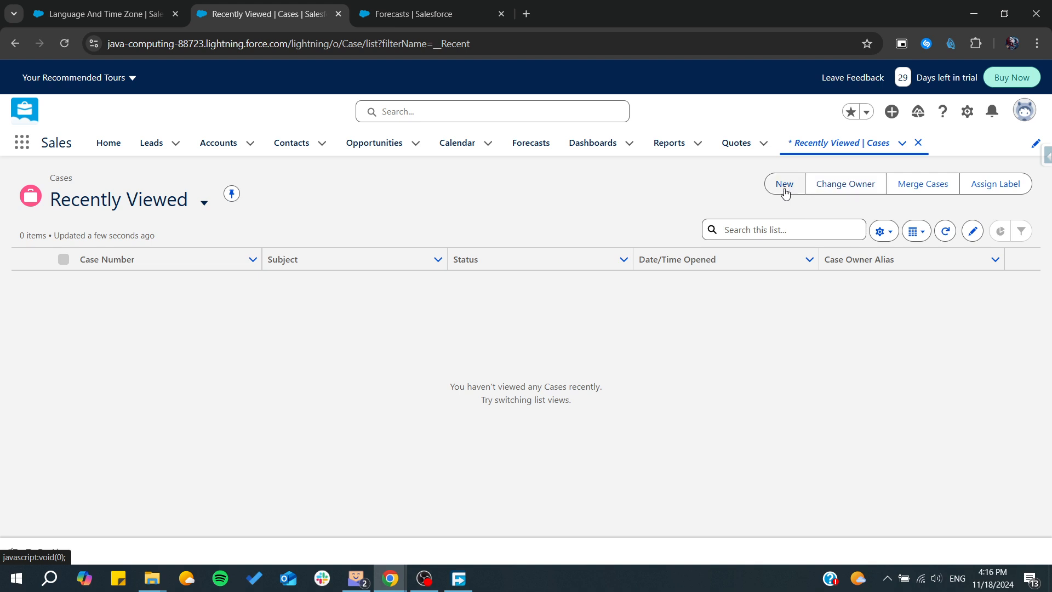
Start a new case with contact Carole White (Sample) and account Global Media (Sample).
left_click(783, 183)
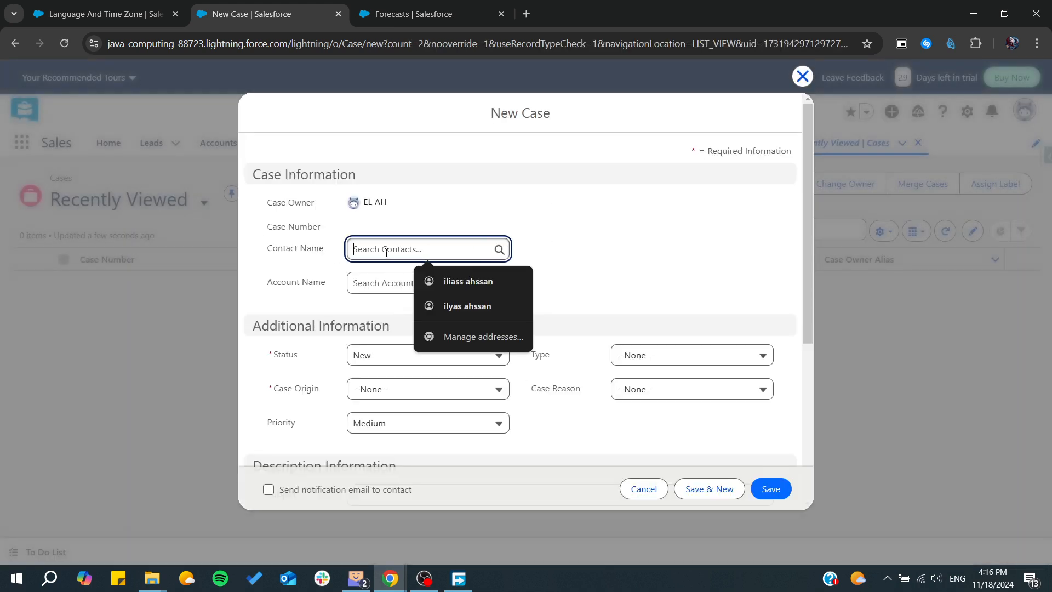
left_click(423, 249)
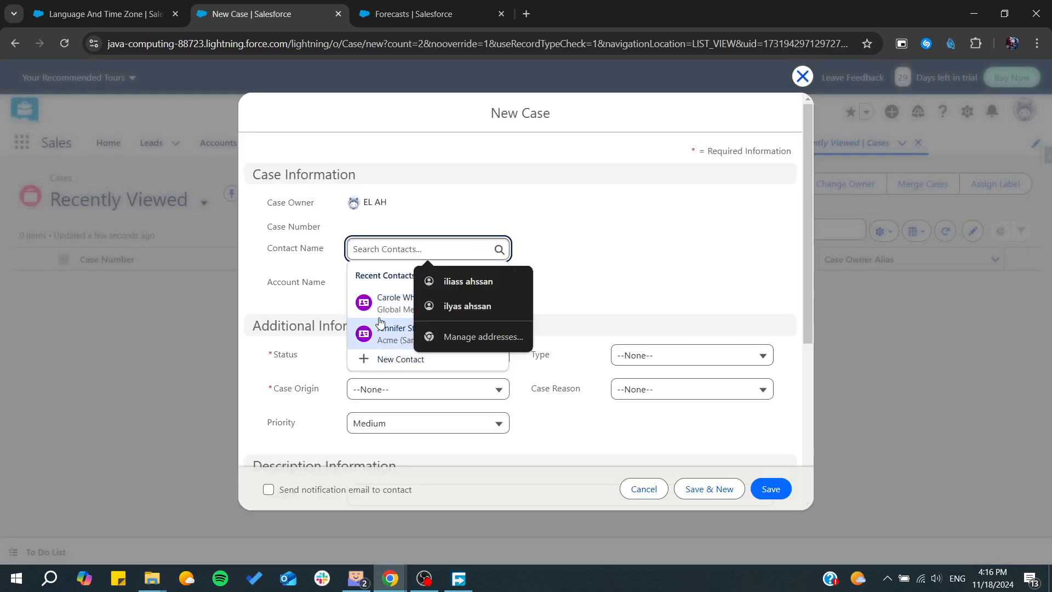
left_click(395, 303)
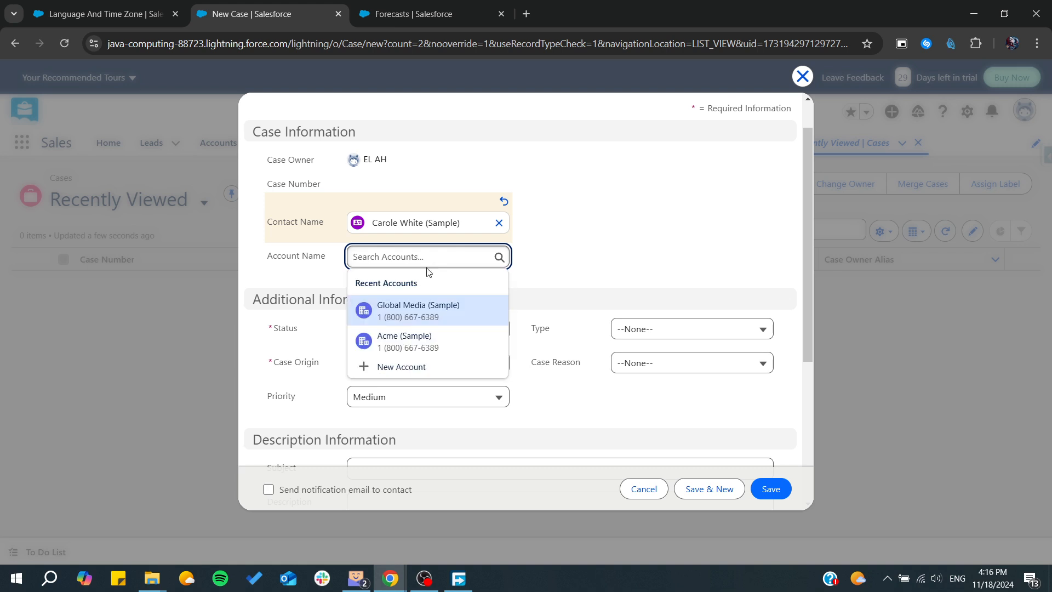
left_click(417, 310)
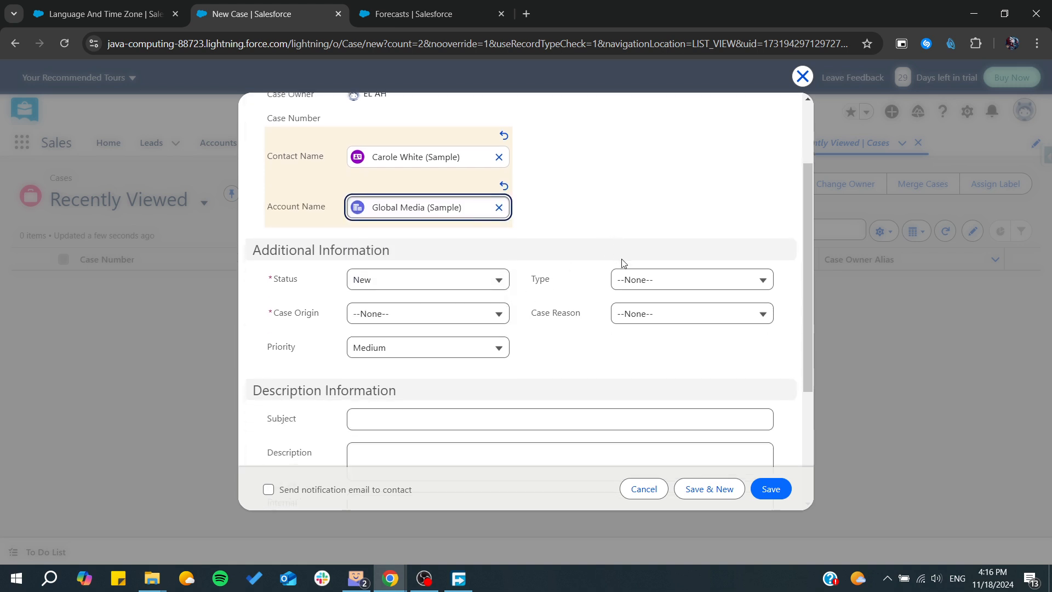
left_click(690, 279)
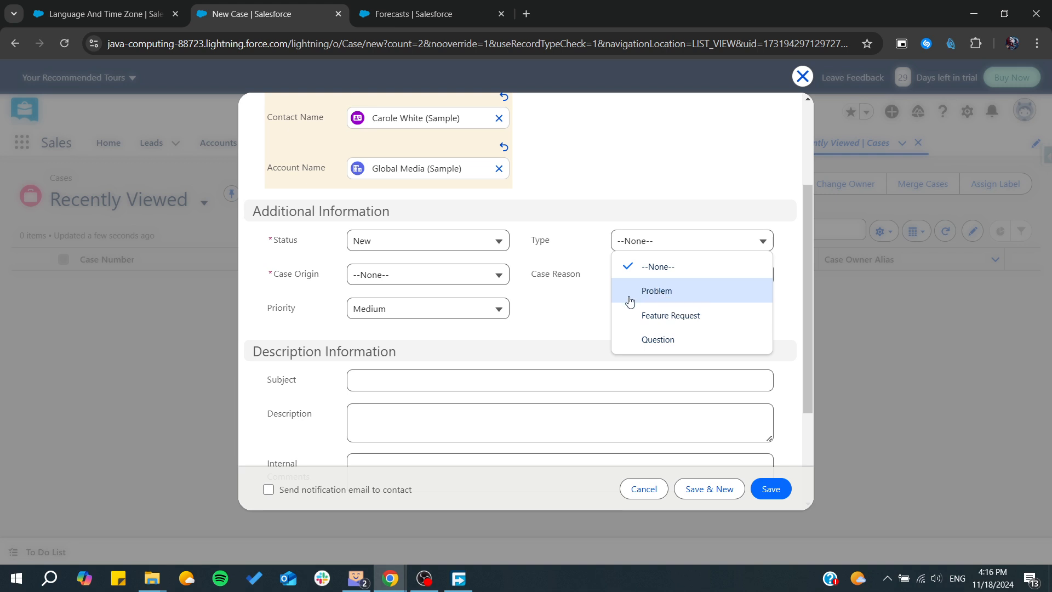
Set Type Problem, reason User didn't attend training, origin Email, status On Hold, priority High.
left_click(656, 290)
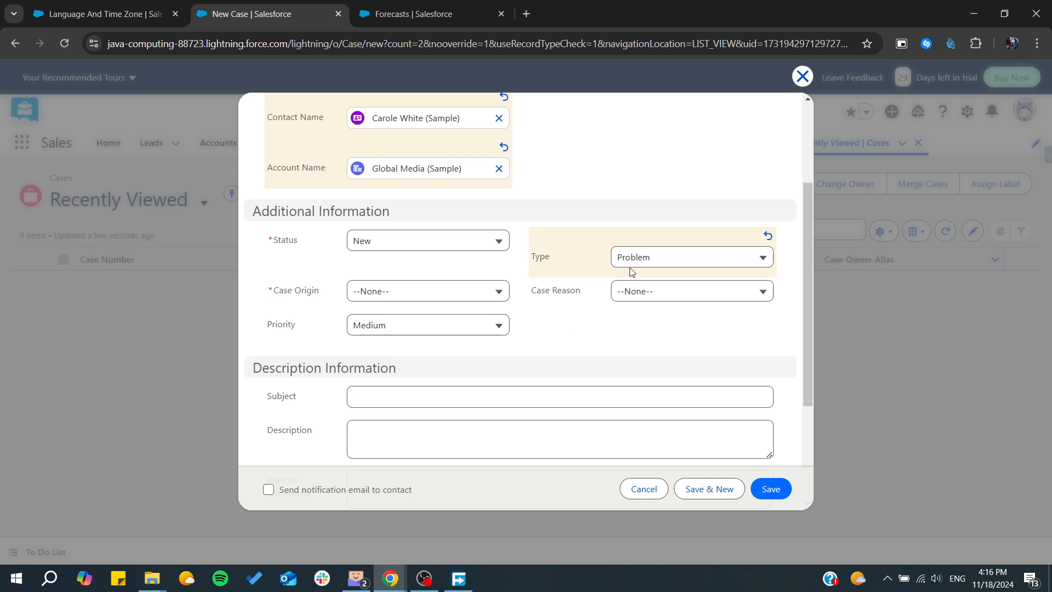
left_click(690, 290)
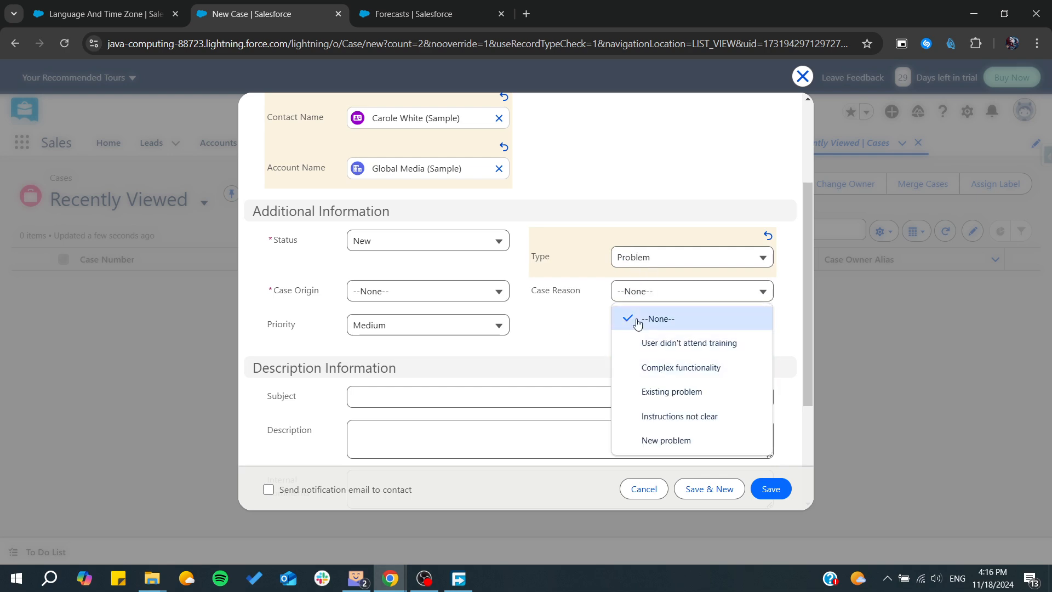
left_click(688, 343)
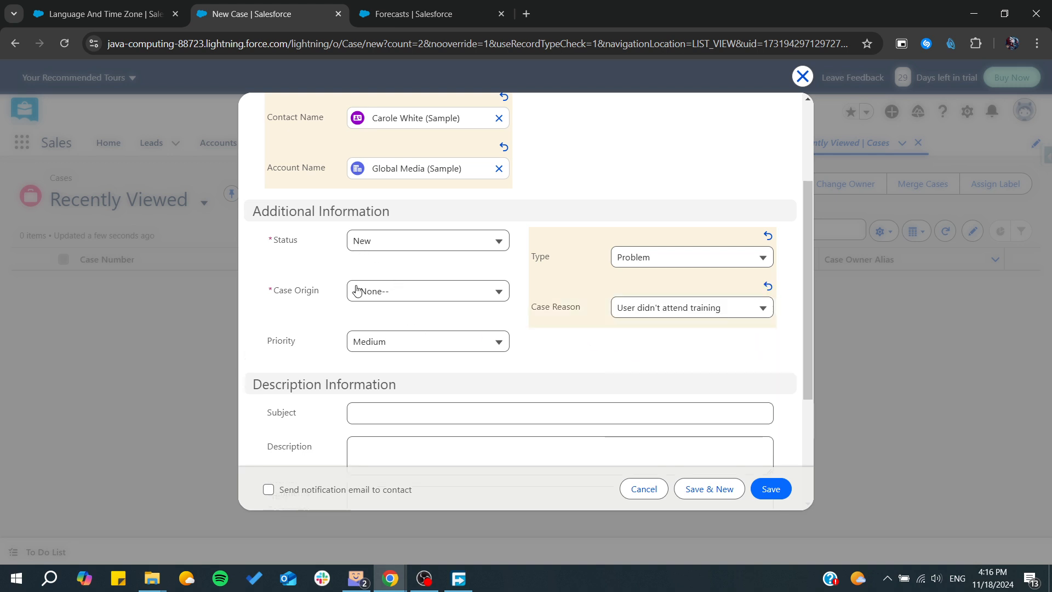
left_click(427, 308)
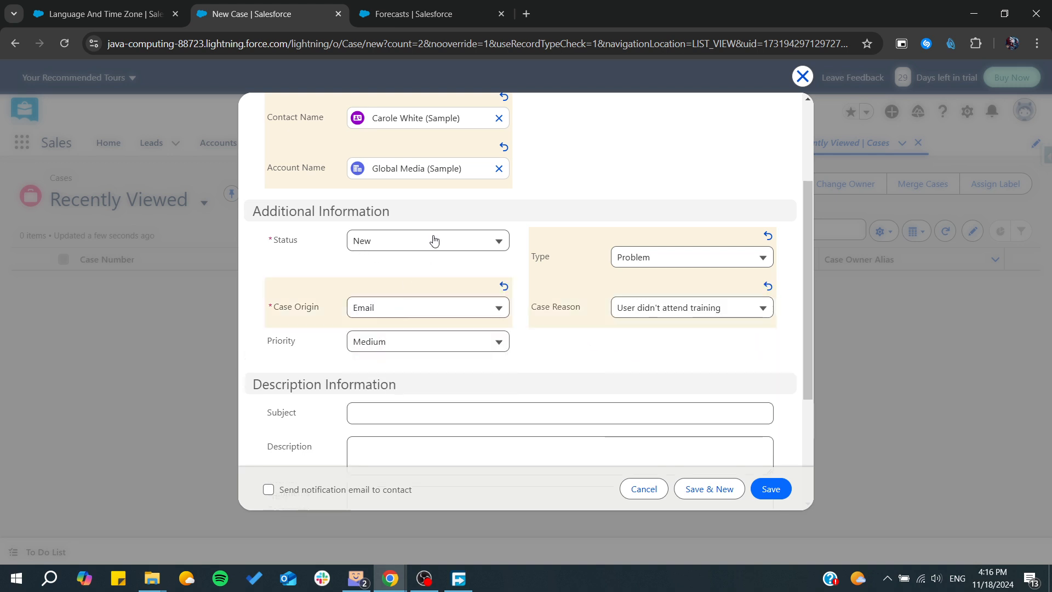
left_click(427, 257)
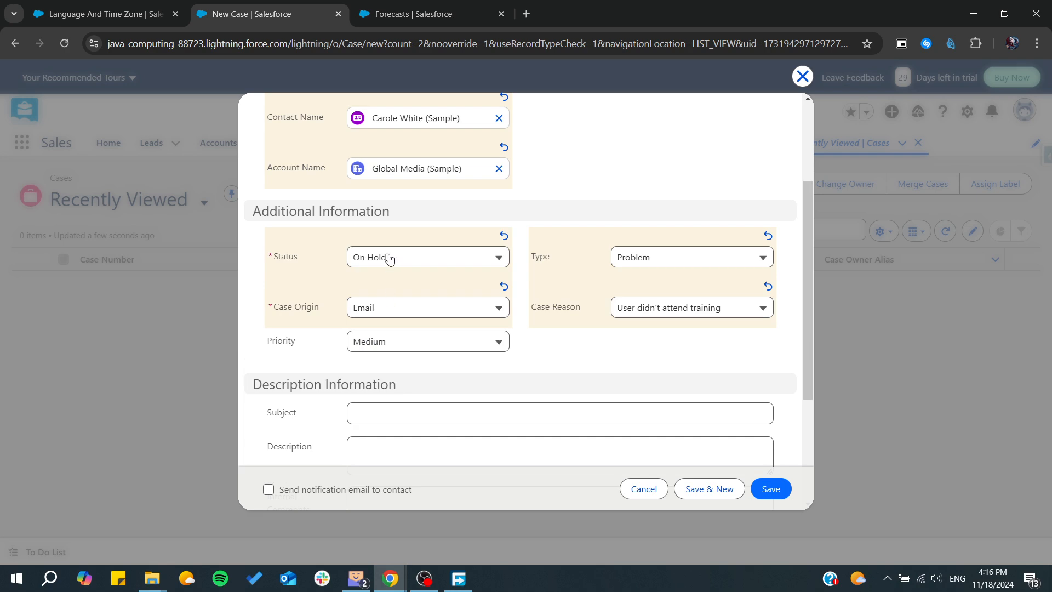
left_click(428, 341)
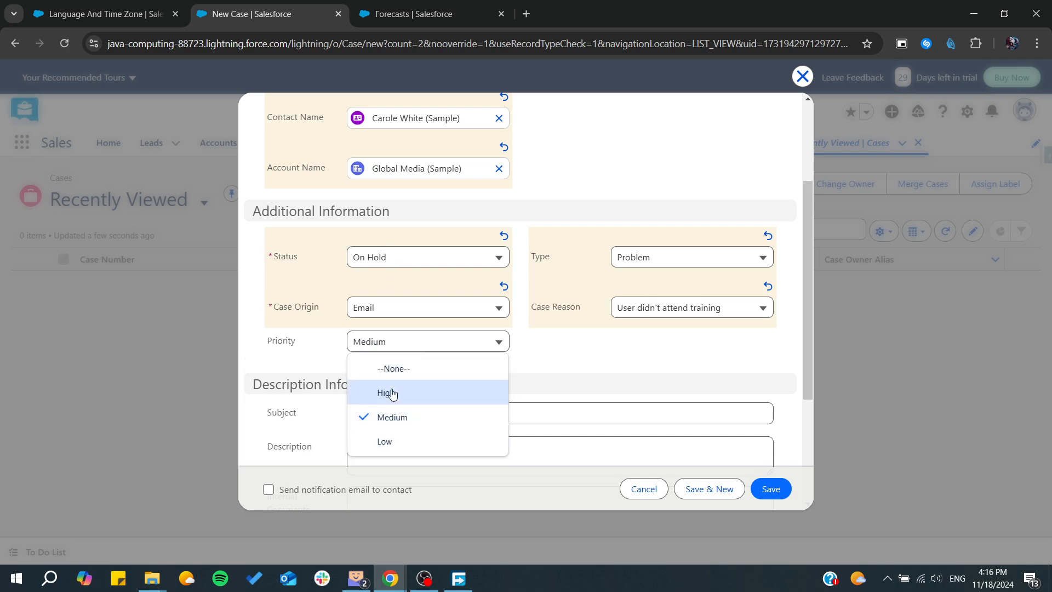
left_click(387, 392)
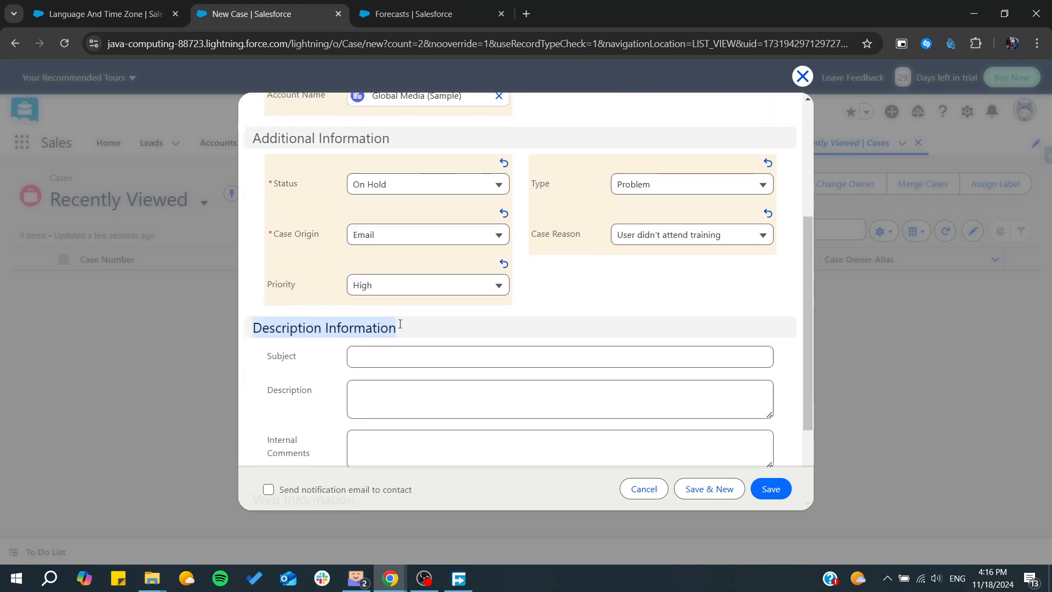
Save the new case, creating case 00001012.
scroll("down", 3)
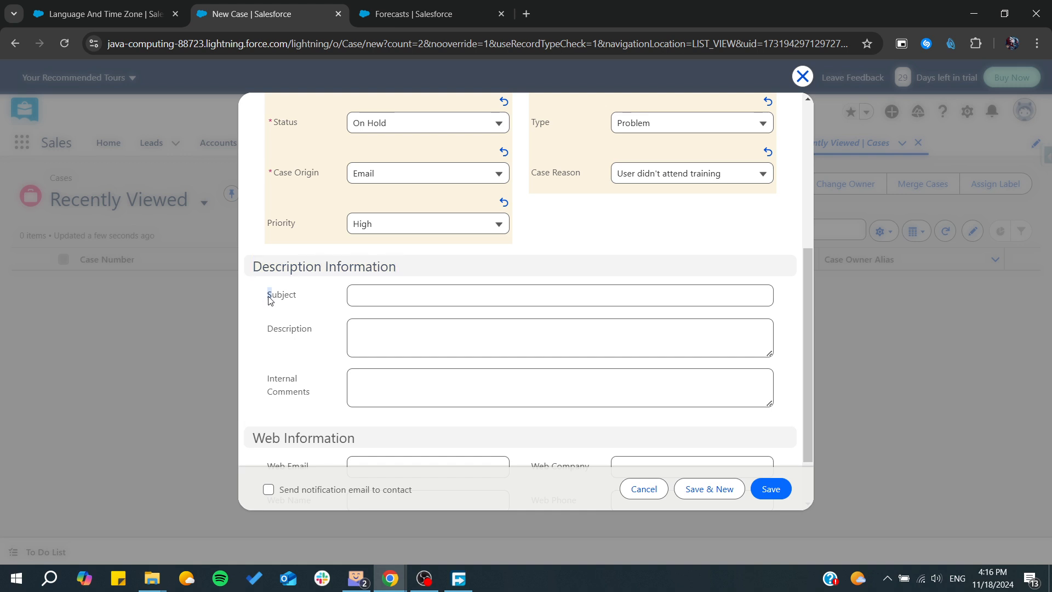
scroll("down", 3)
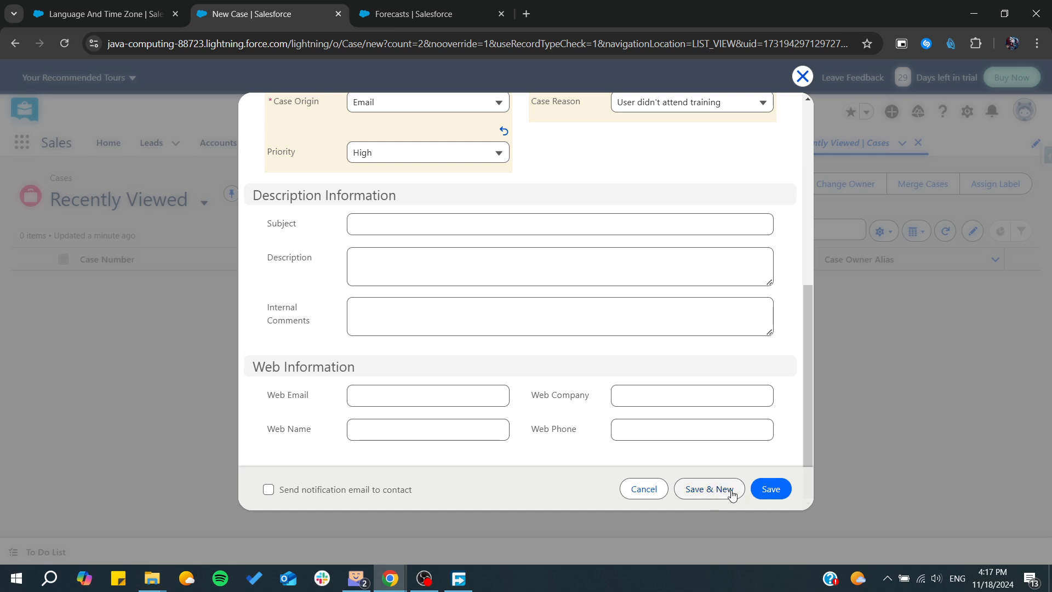
left_click(708, 488)
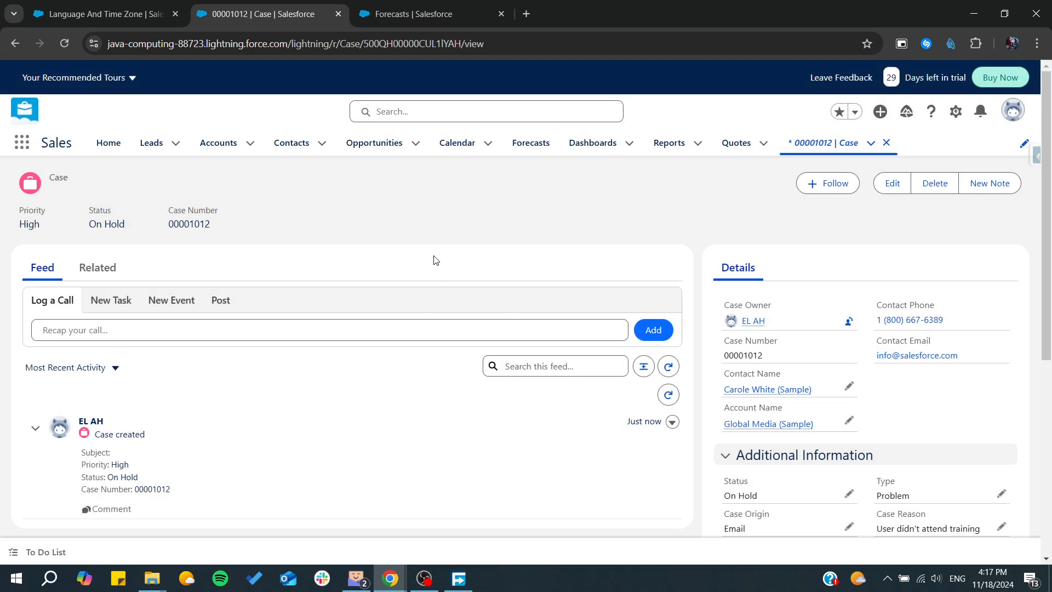
Review case 00001012's Related tab: one Created history entry, no notes, files or activities.
scroll("down", 3)
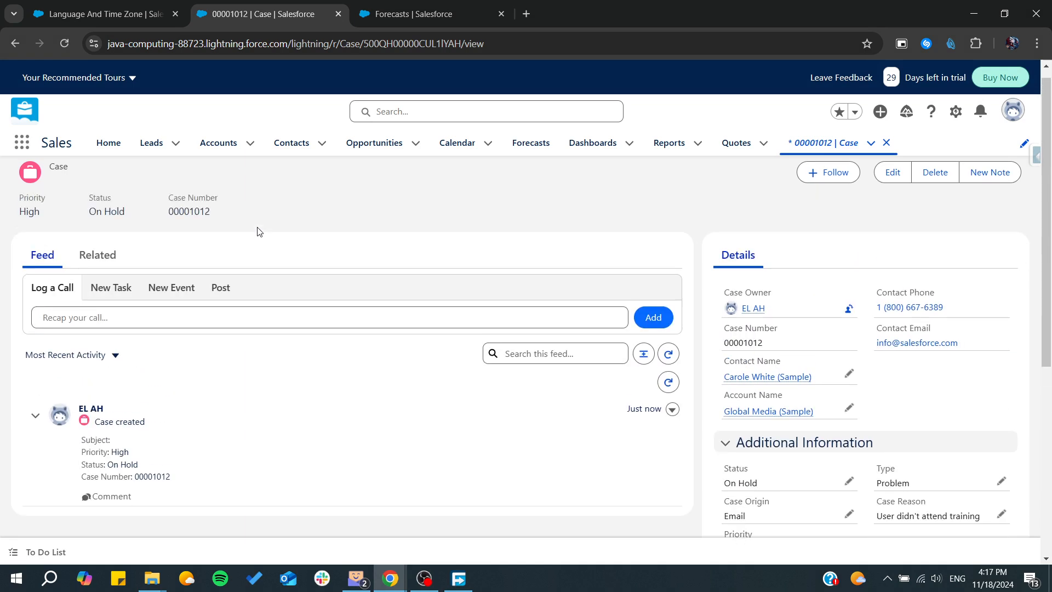
left_click(97, 255)
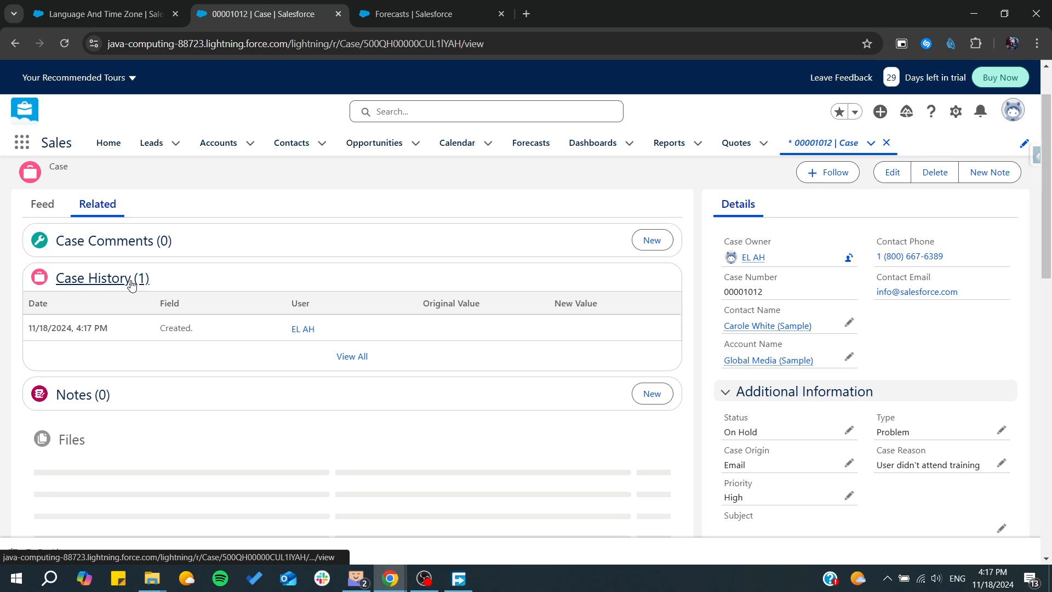
scroll("down", 3)
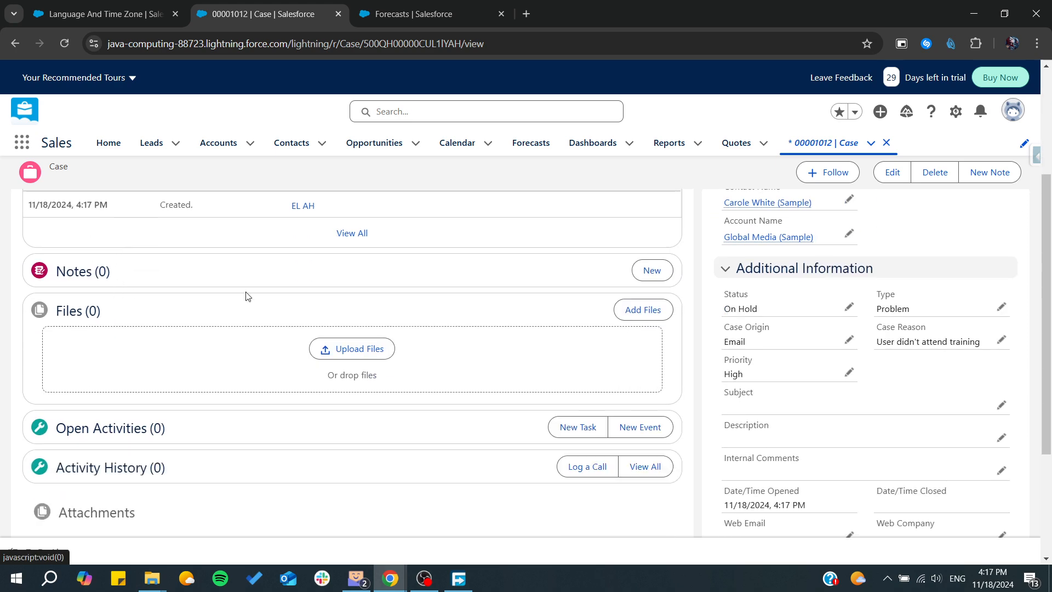
scroll("down", 3)
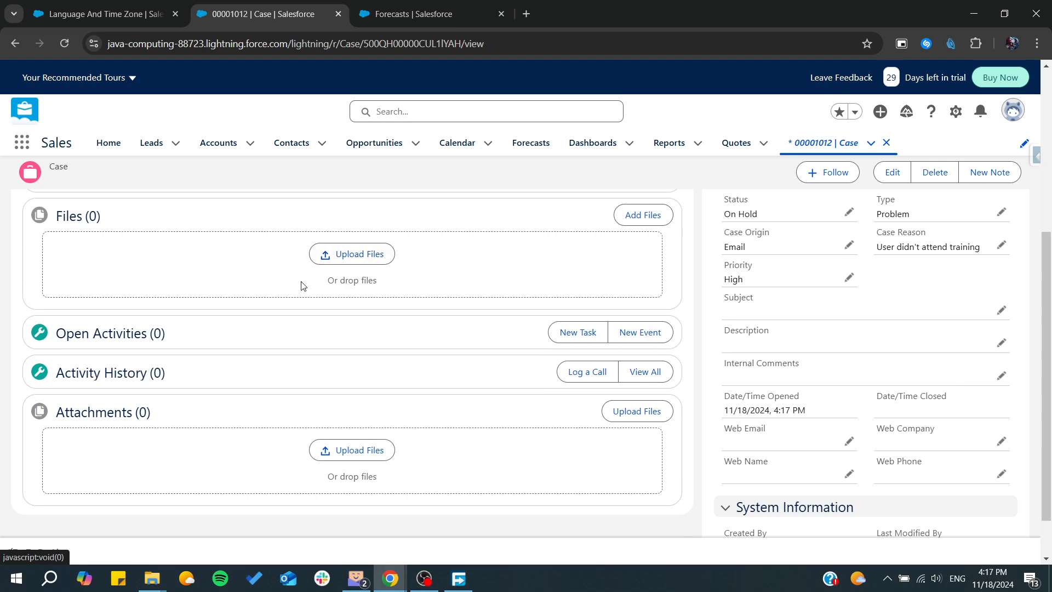
scroll("down", 3)
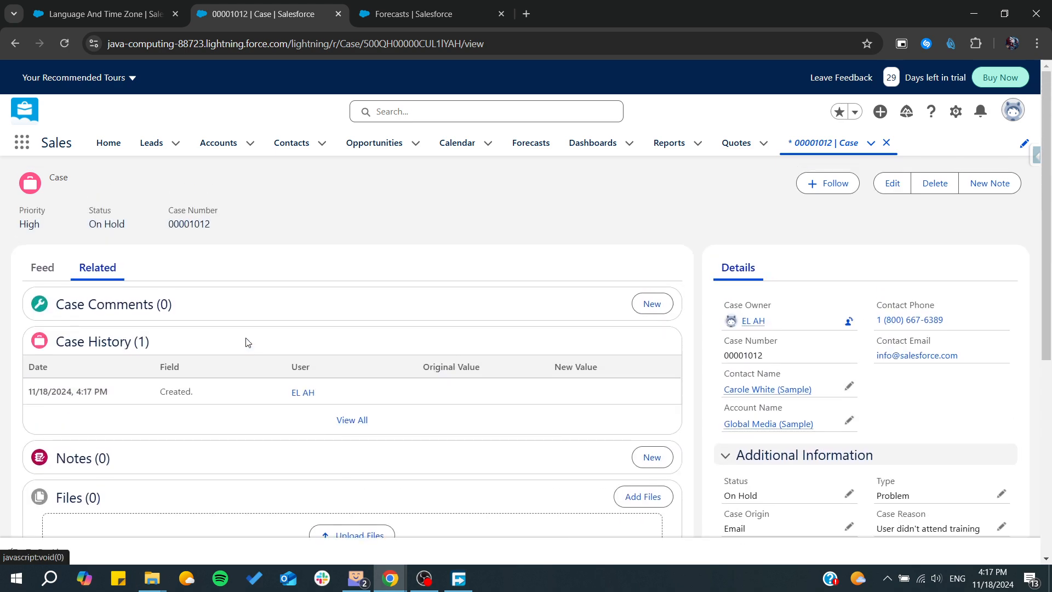
scroll("down", 3)
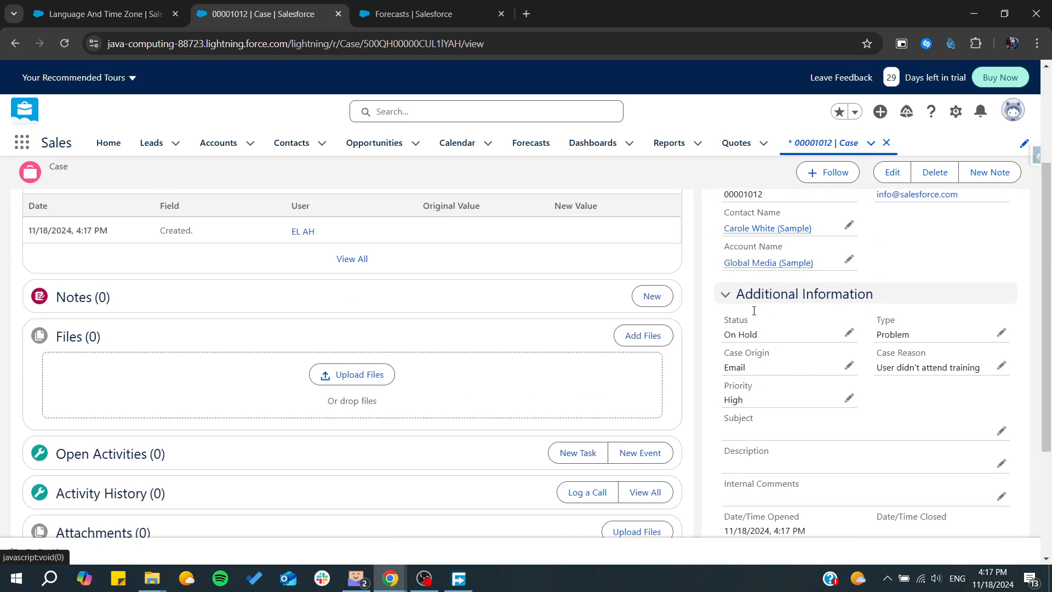
scroll("down", 3)
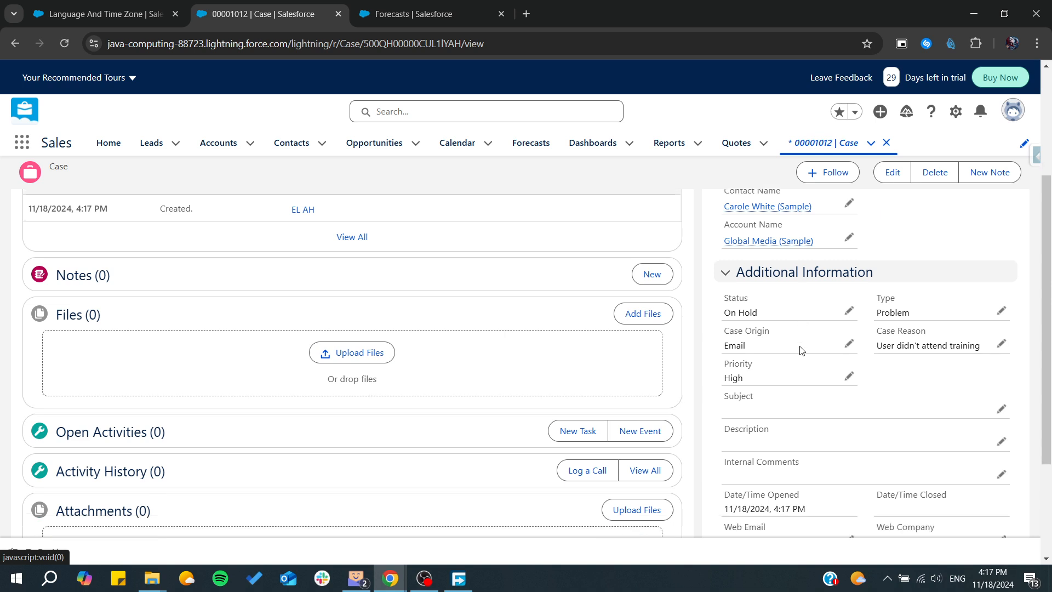
scroll("down", 3)
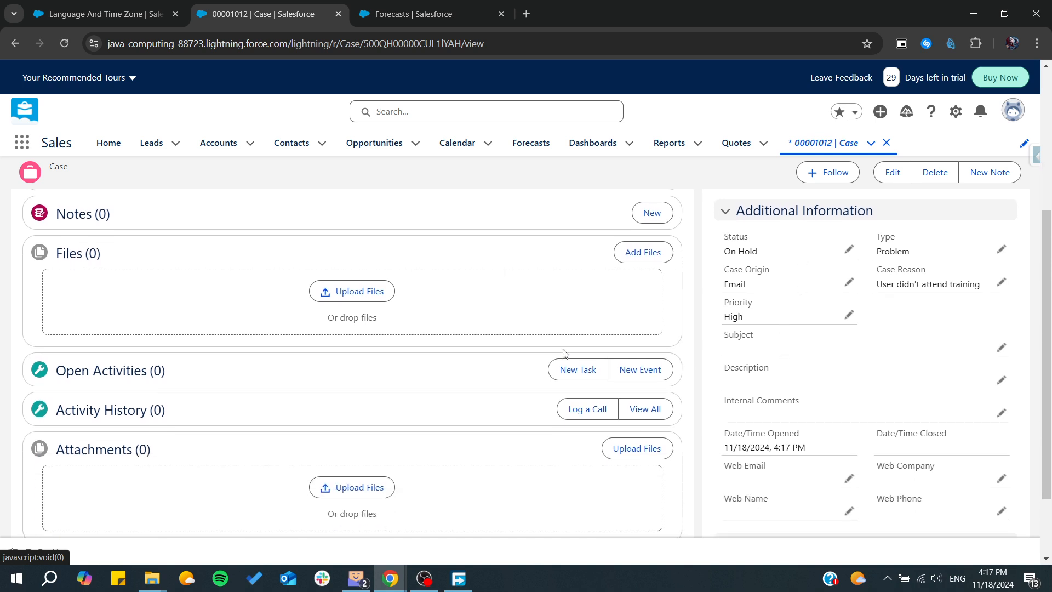
scroll("down", 3)
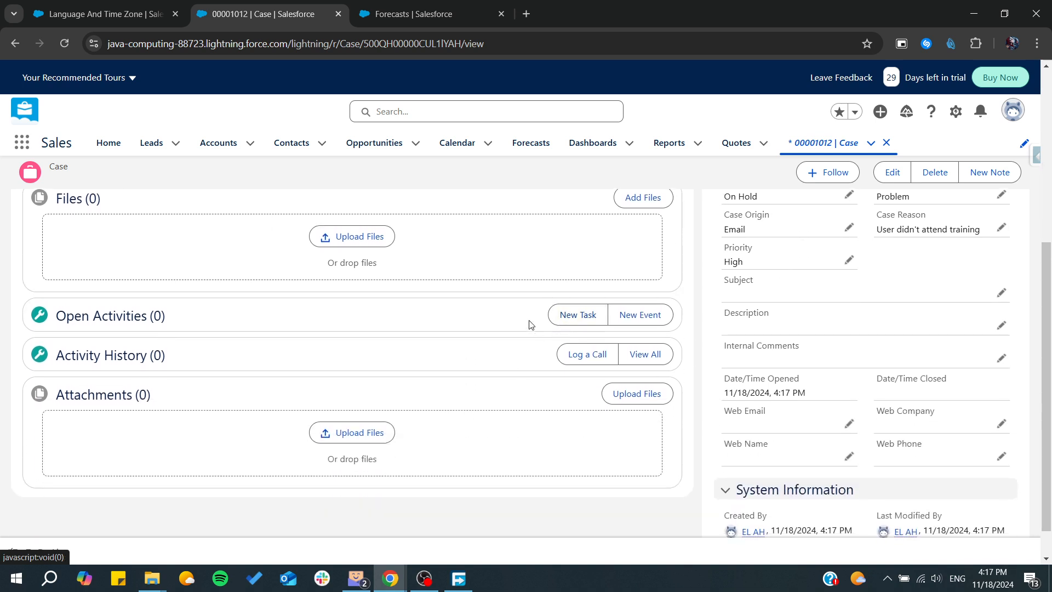